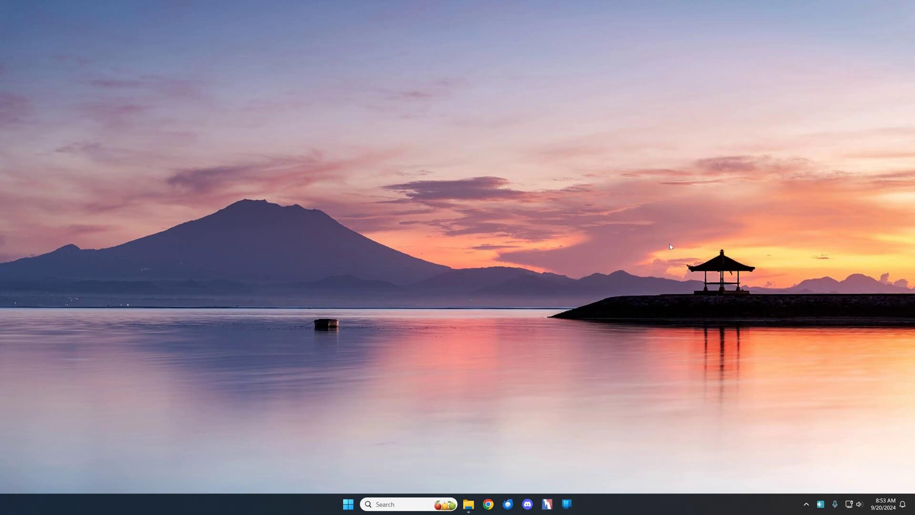
mouse_move(645, 284)
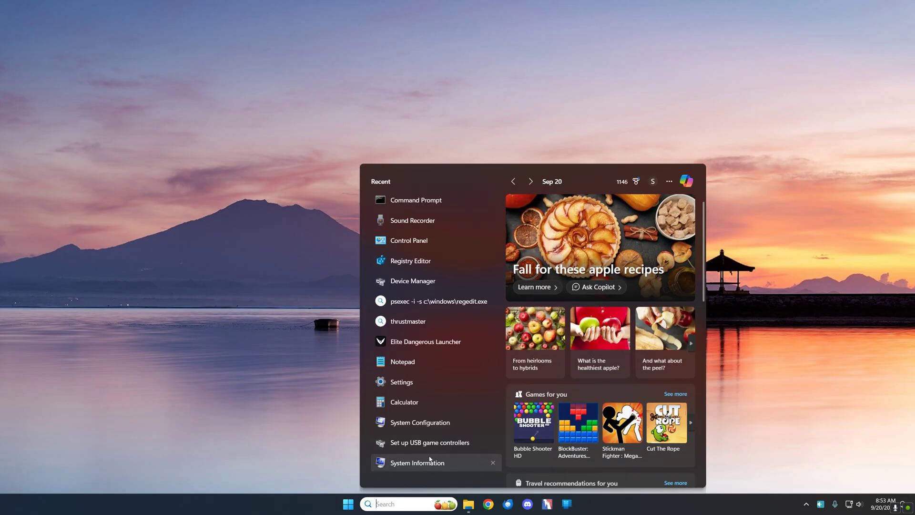
- Review the vJoy Device's live test page, then show Joystick Gremlin from the tray
left_click(429, 441)
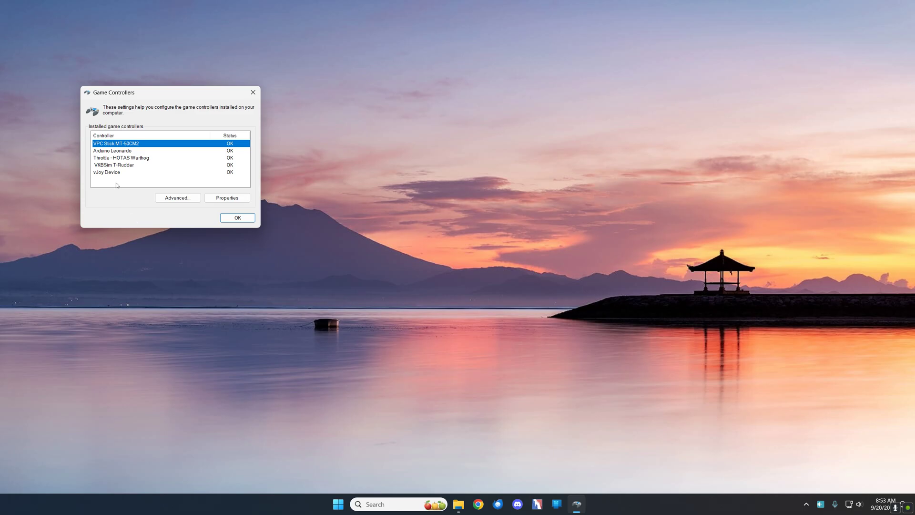
left_click(226, 197)
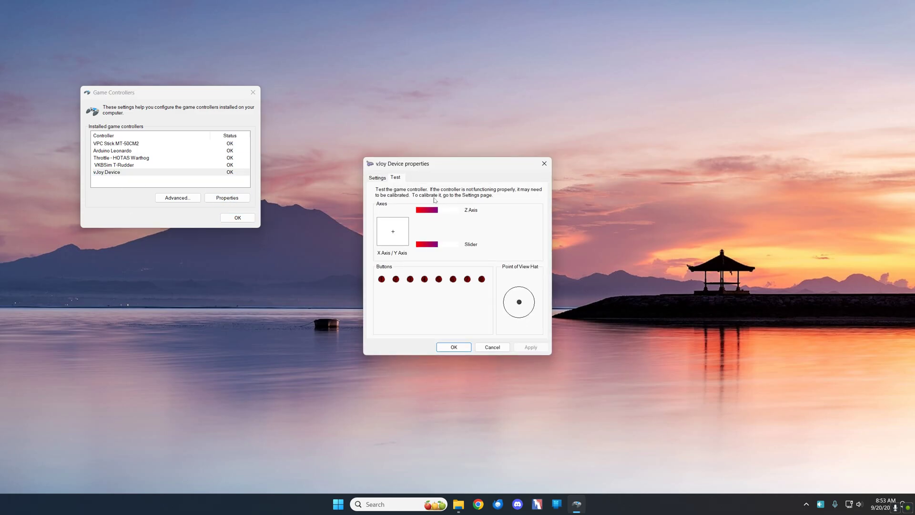
mouse_move(506, 180)
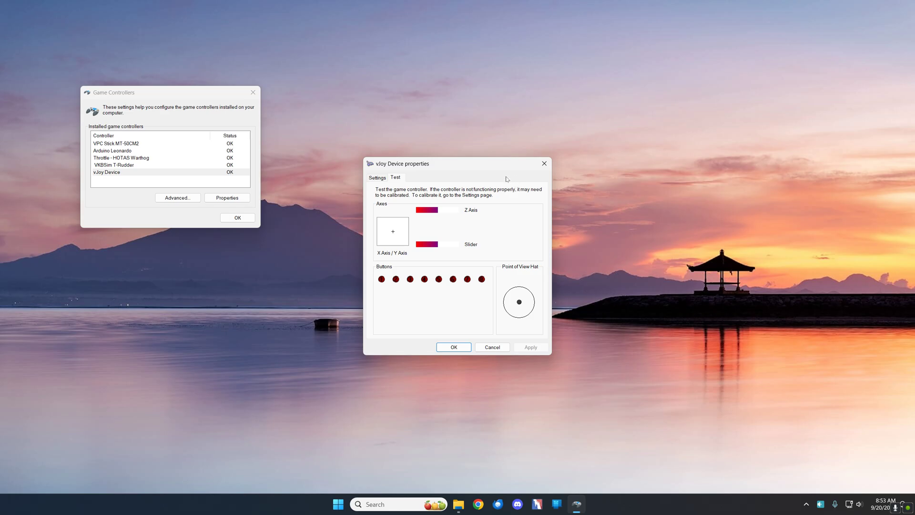
mouse_move(434, 249)
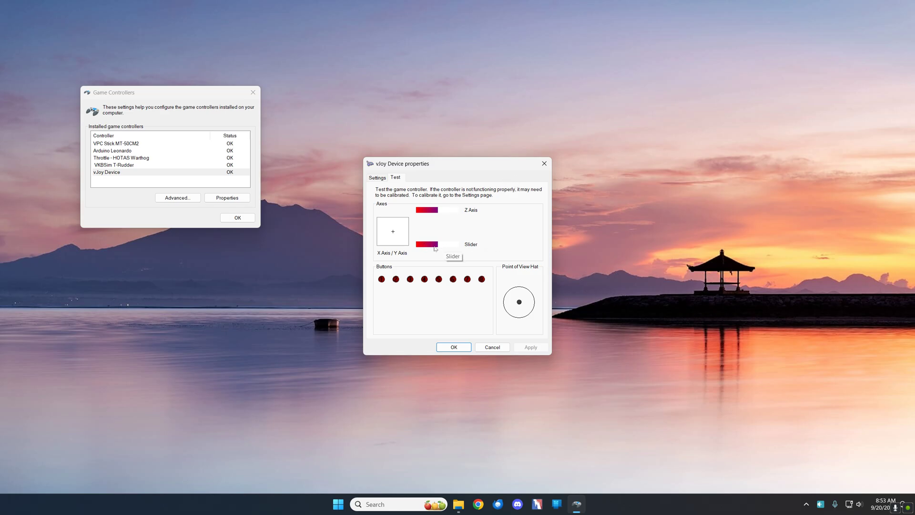
mouse_move(517, 231)
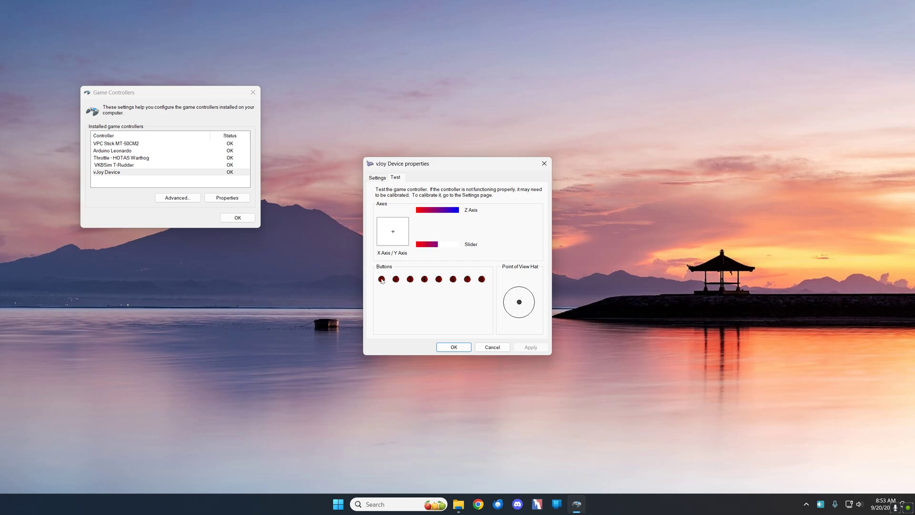
mouse_move(462, 312)
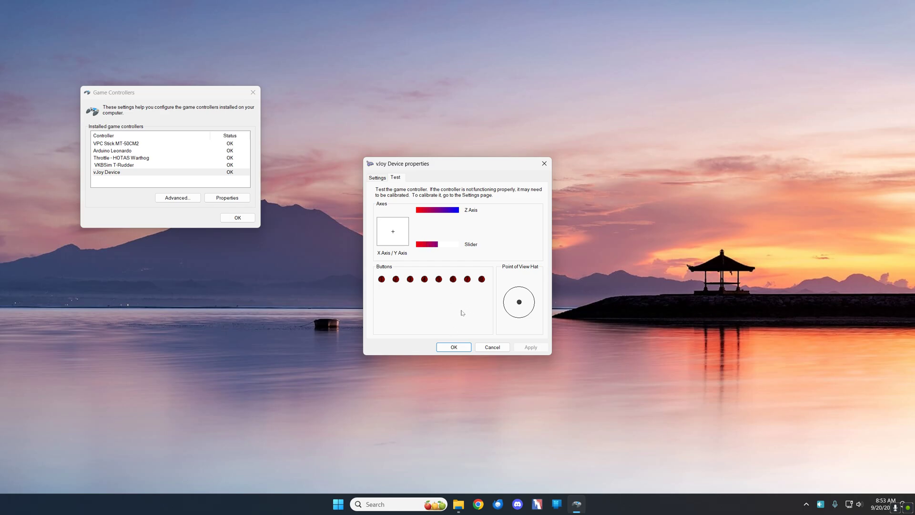
mouse_move(468, 306)
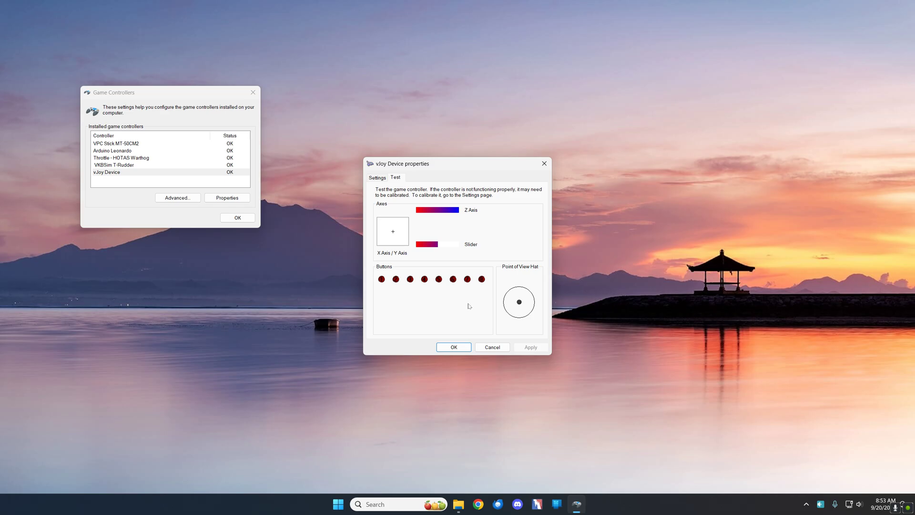
mouse_move(290, 209)
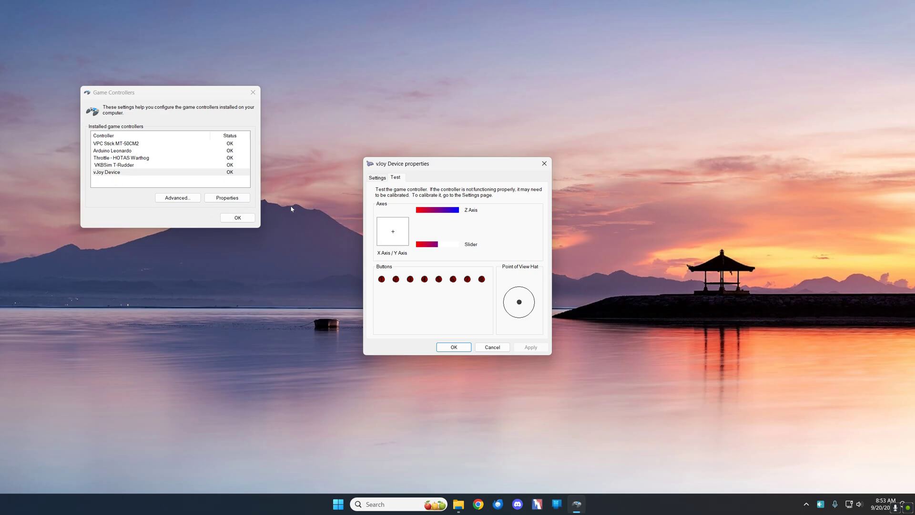
mouse_move(457, 297)
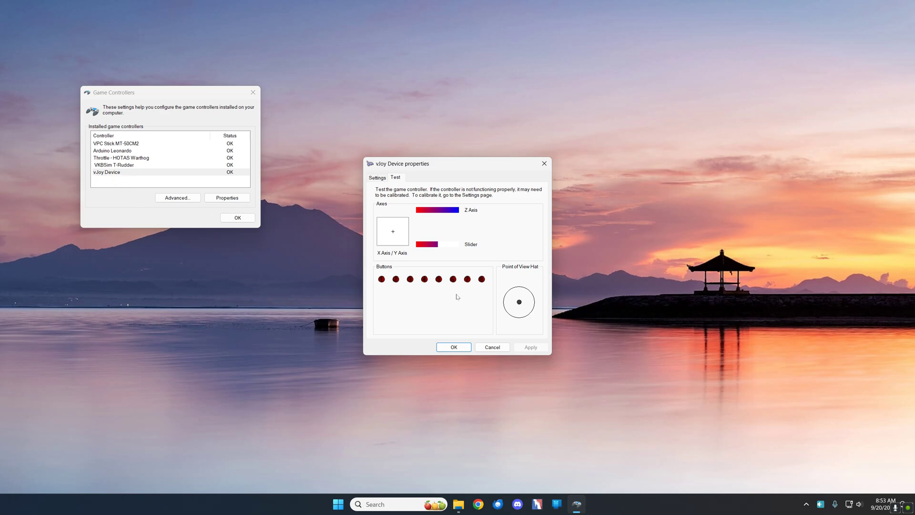
mouse_move(473, 351)
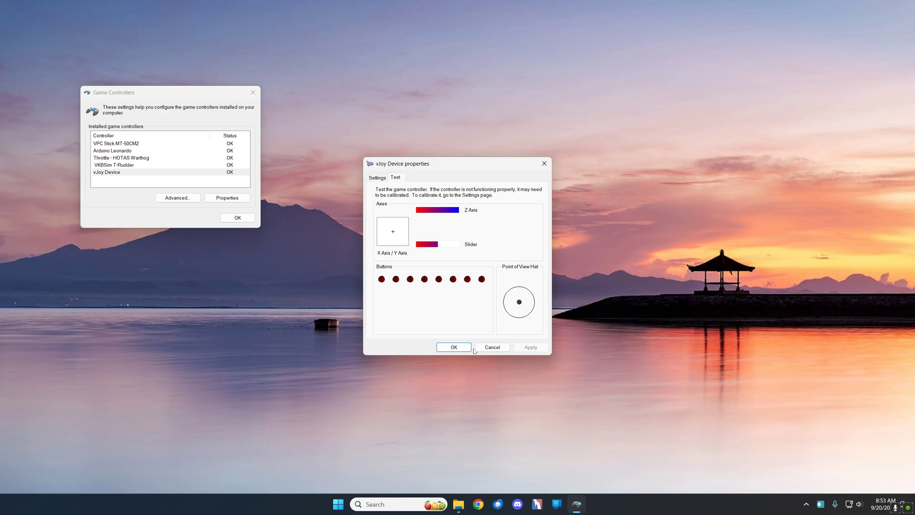
mouse_move(470, 307)
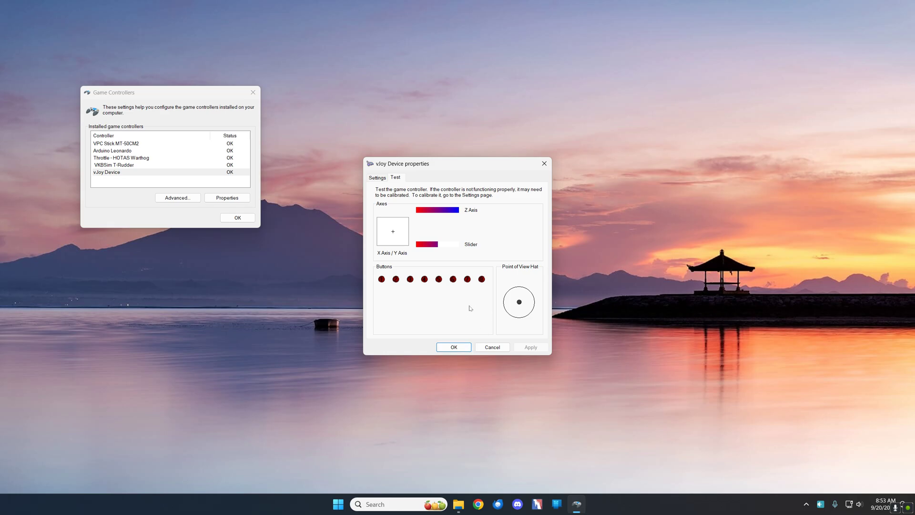
mouse_move(475, 306)
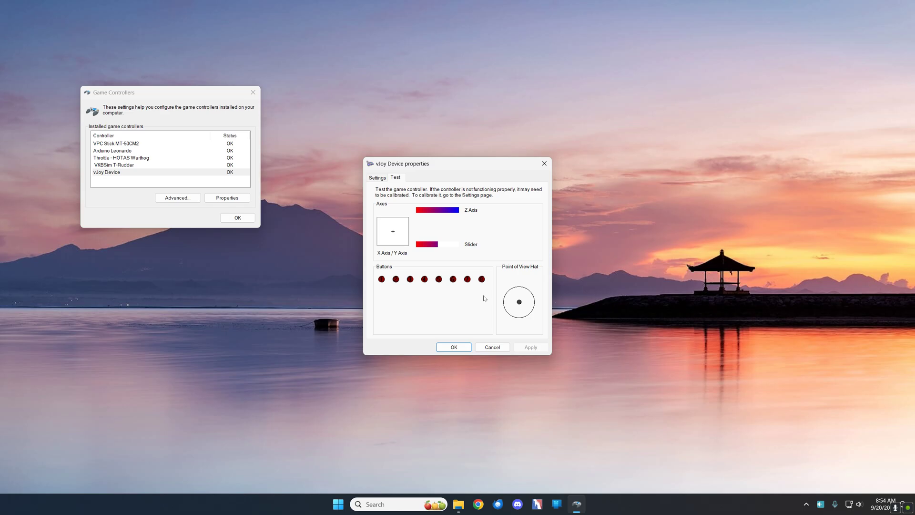
mouse_move(437, 330)
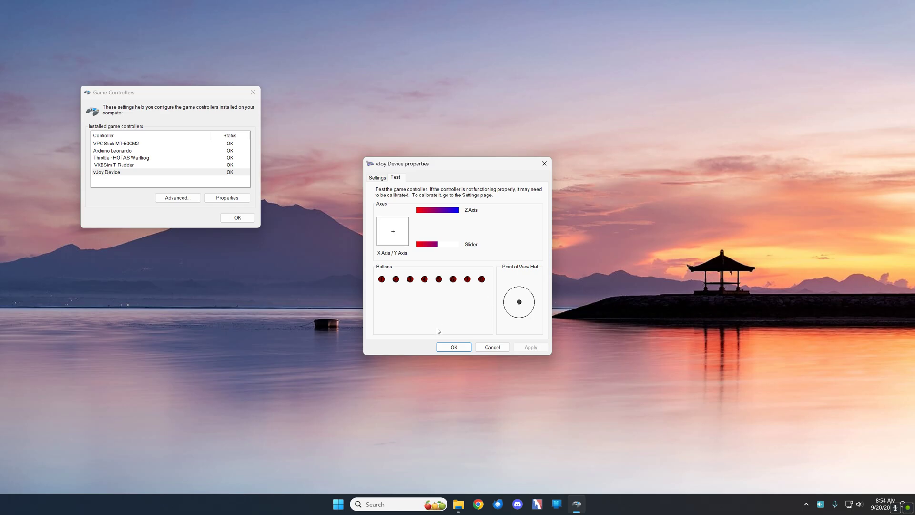
left_click(453, 346)
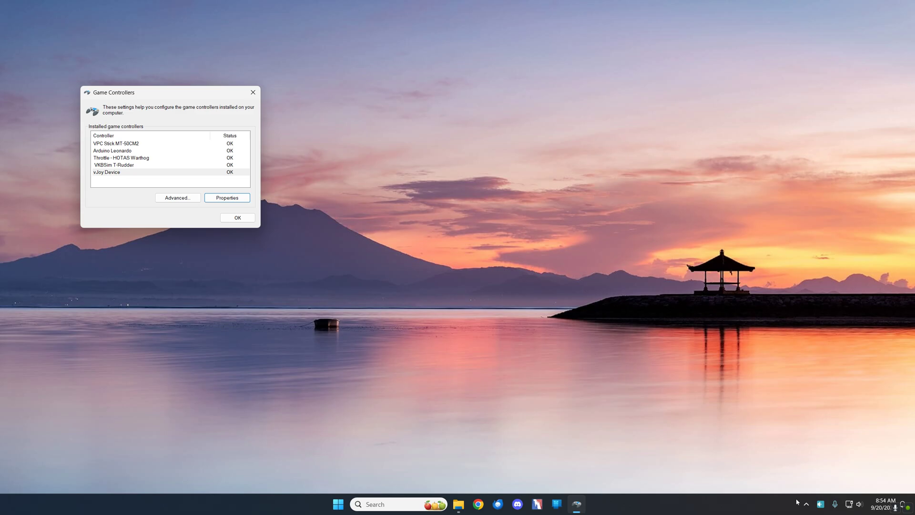
left_click(803, 504)
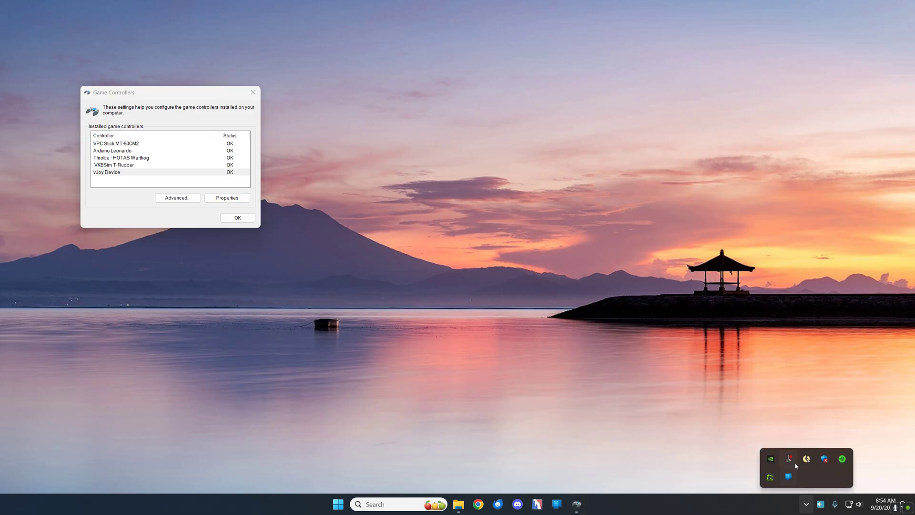
right_click(789, 458)
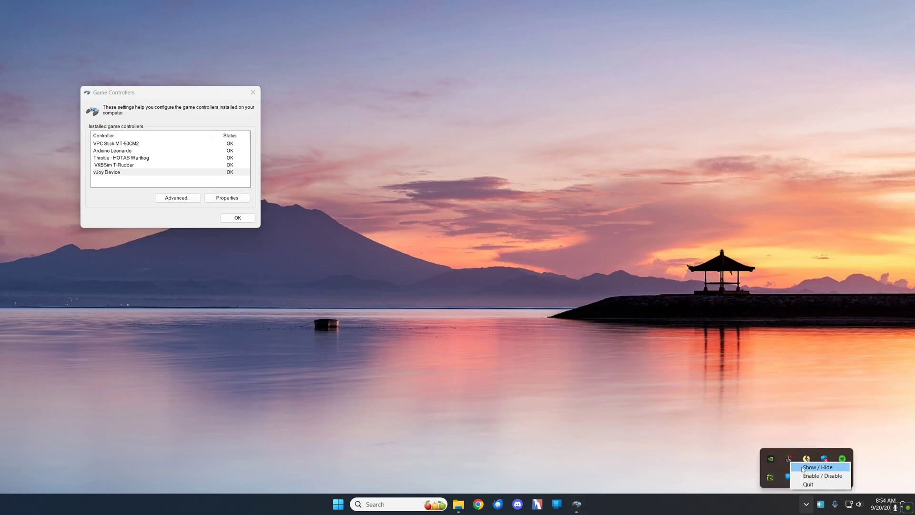
left_click(816, 466)
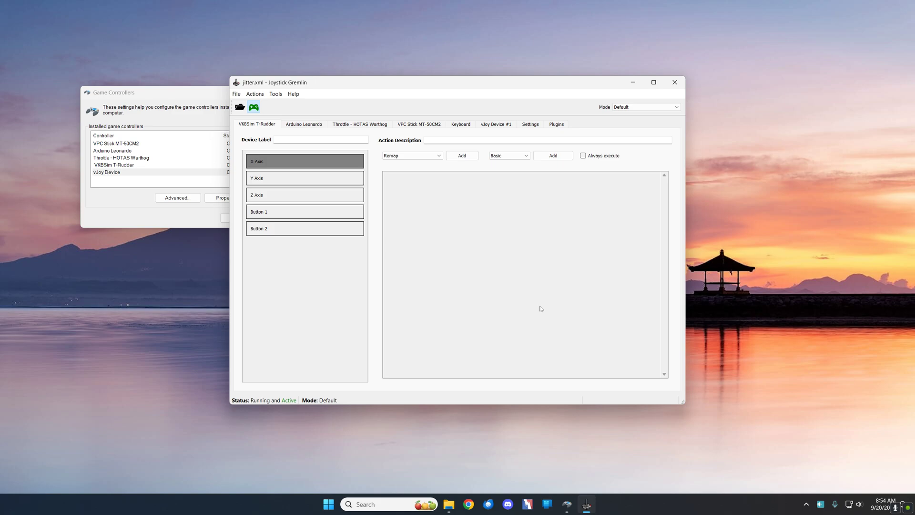
mouse_move(416, 149)
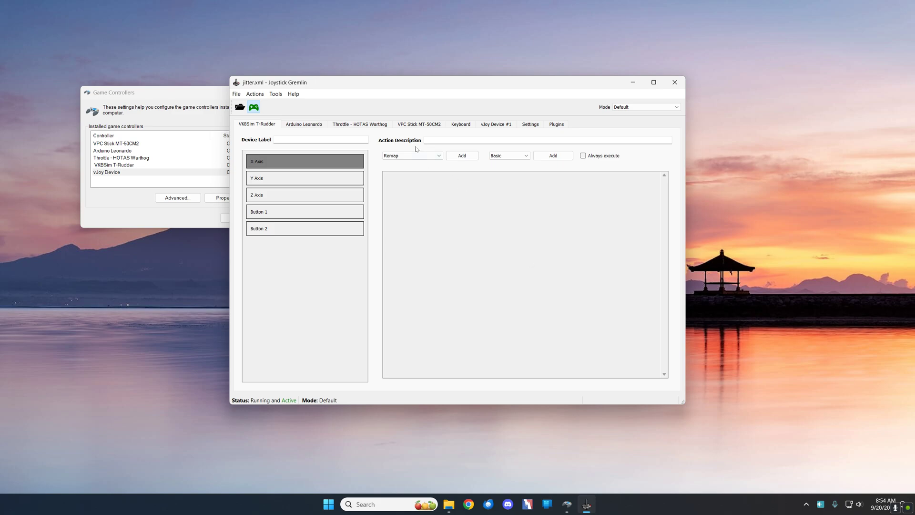
- Show the VPC Stick MT-50CM2 X Rotation remaps to vJoy Buttons 1 and 2
left_click(419, 124)
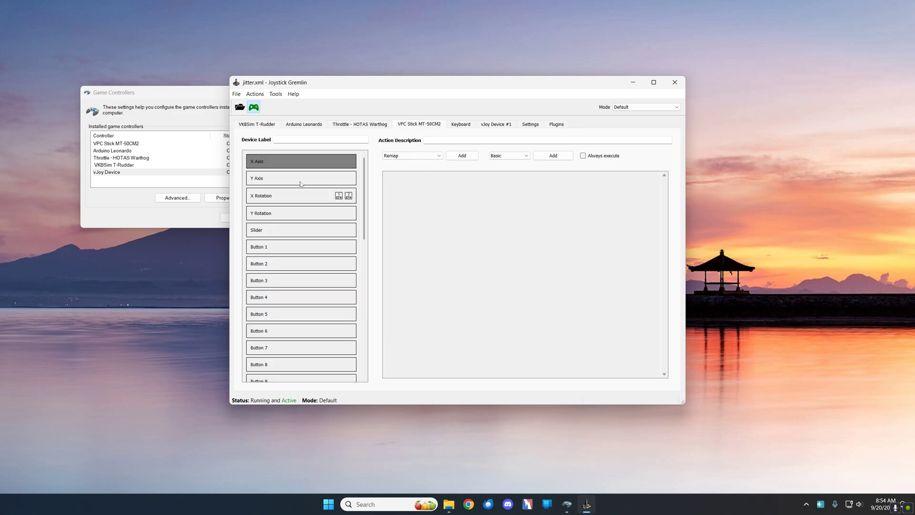
left_click(301, 195)
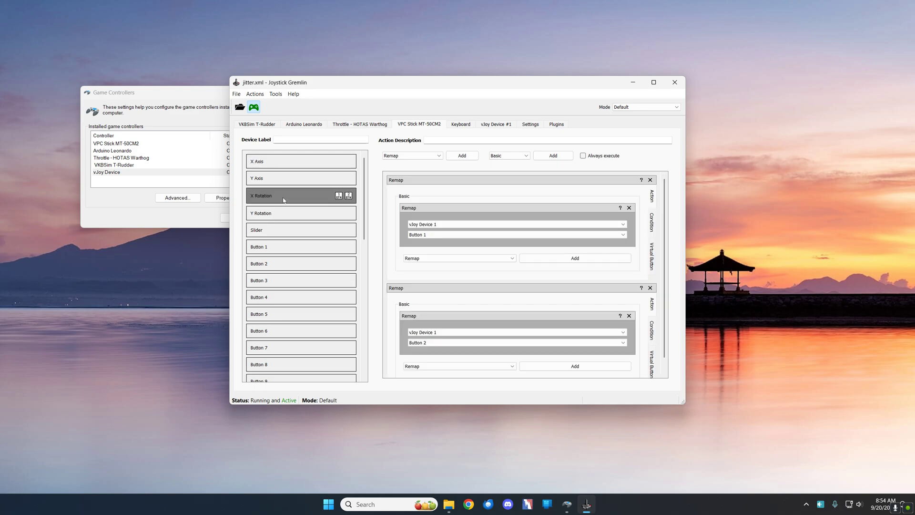
mouse_move(299, 197)
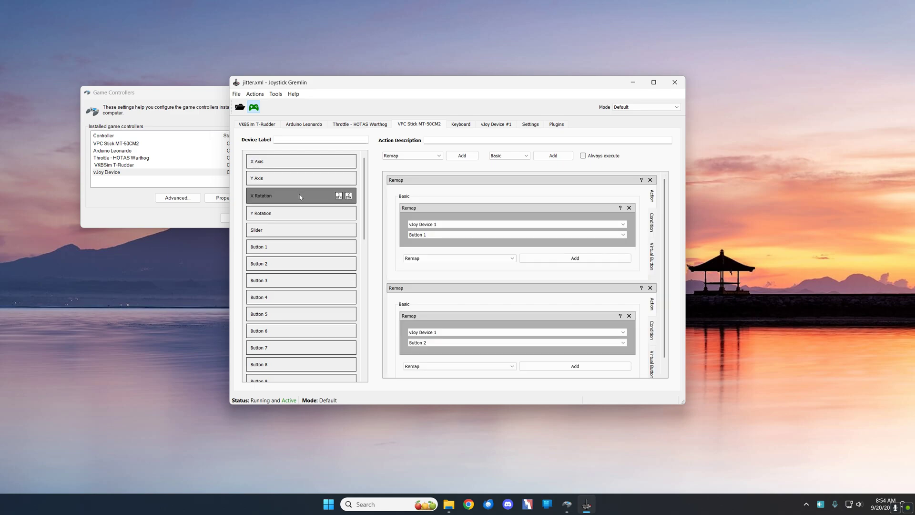
mouse_move(173, 211)
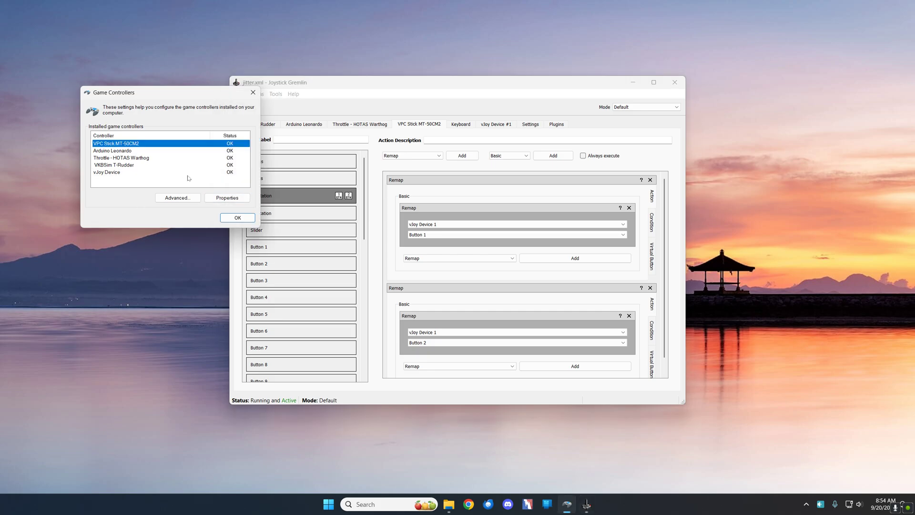
- Review the VPC Stick MT-50CM2 test page, then close its properties and Game Controllers
left_click(227, 197)
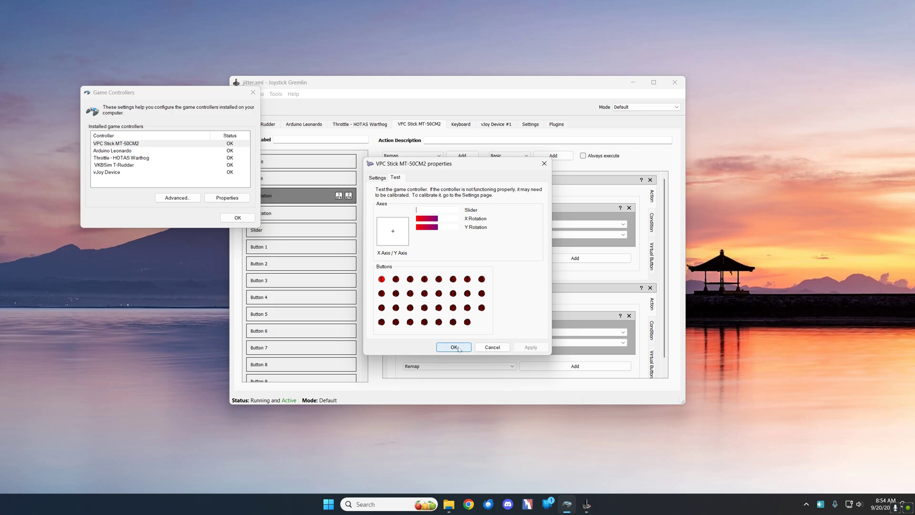
left_click(454, 346)
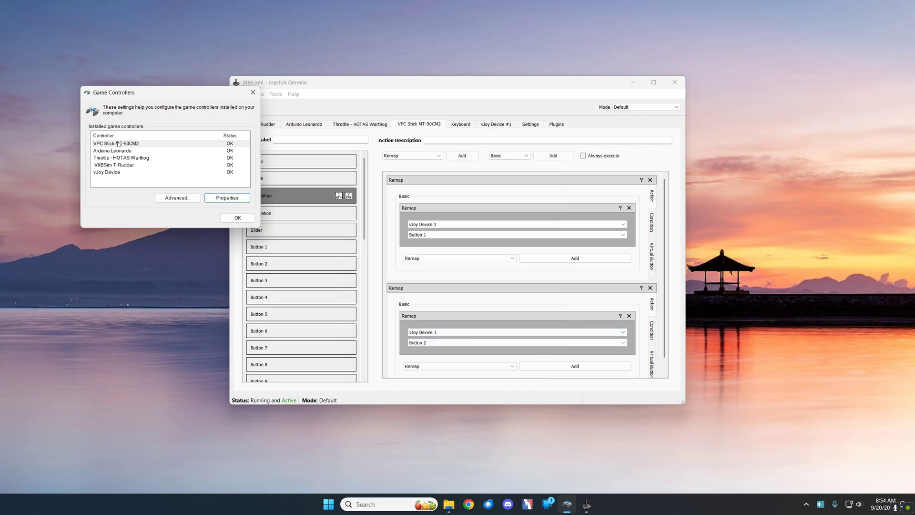
left_click(237, 218)
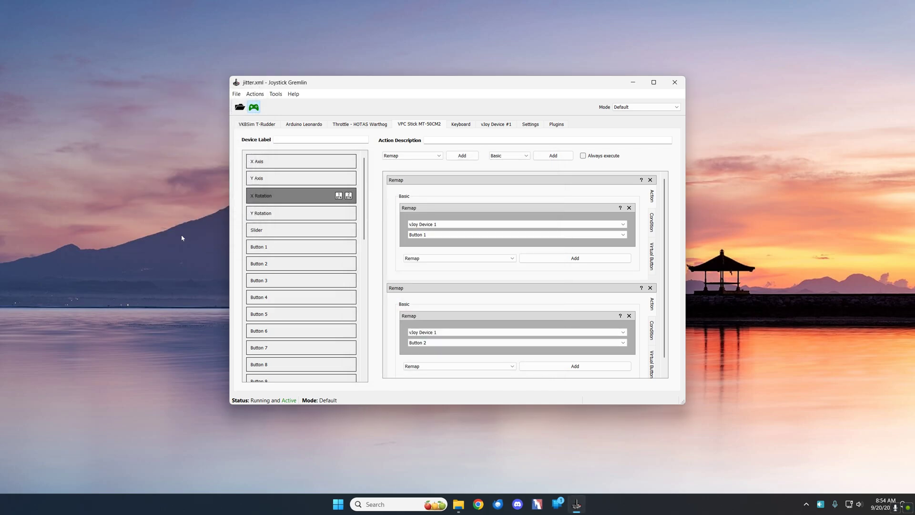
mouse_move(254, 199)
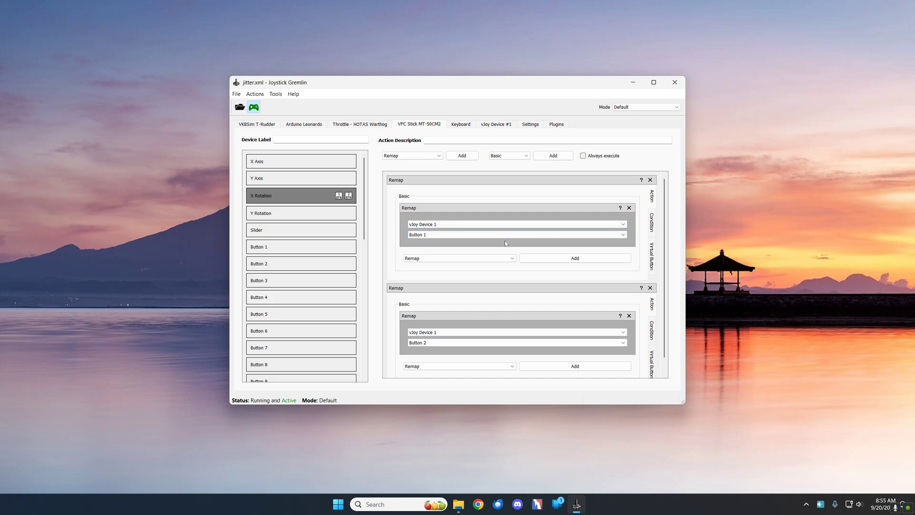
mouse_move(303, 199)
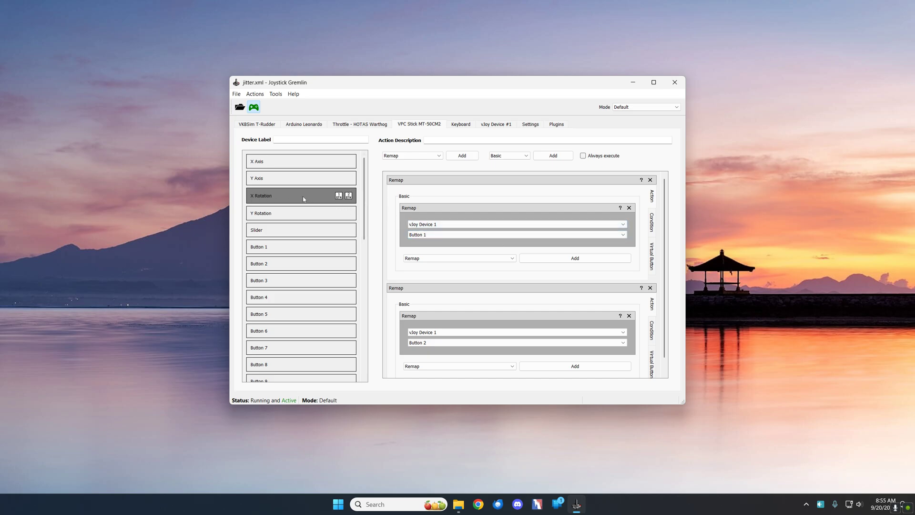
mouse_move(290, 197)
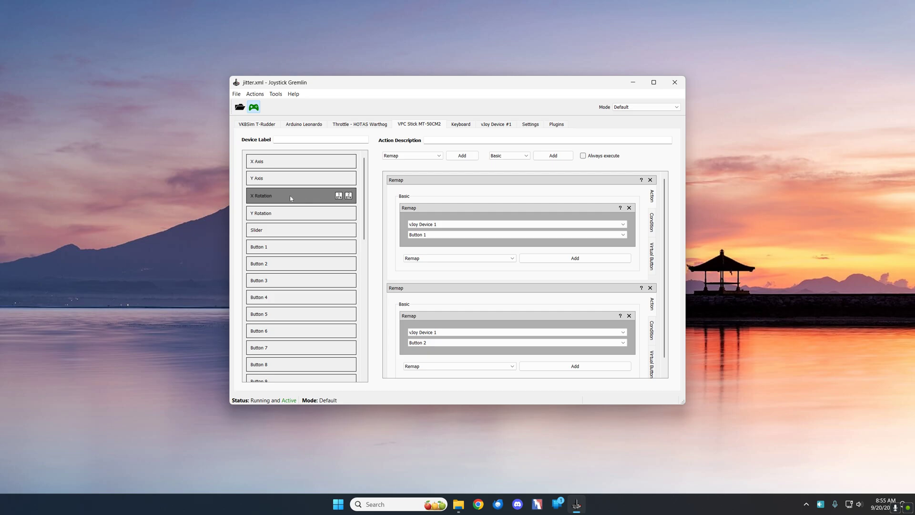
- Select the VPC Stick MT-50CM2's empty Y Rotation axis
left_click(301, 213)
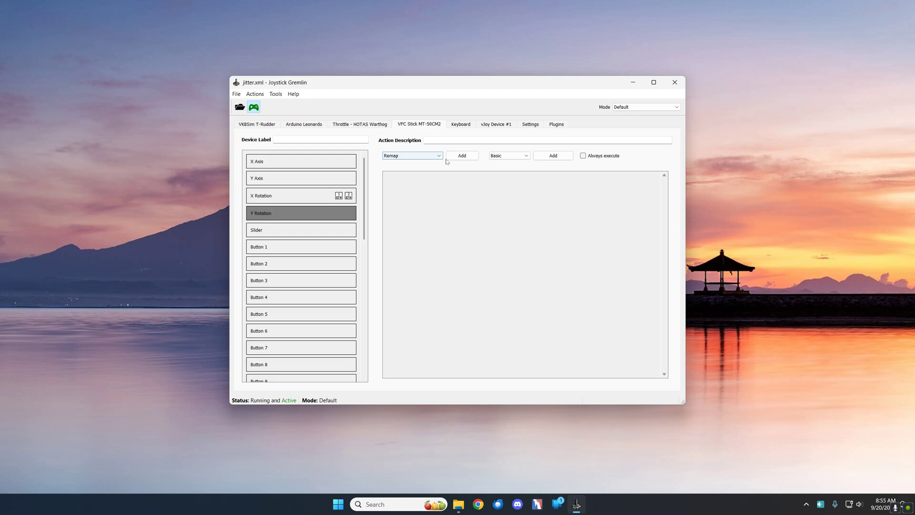
- Add a Remap to vJoy Button 3 with virtual button range 0.90 to 1.00
left_click(461, 155)
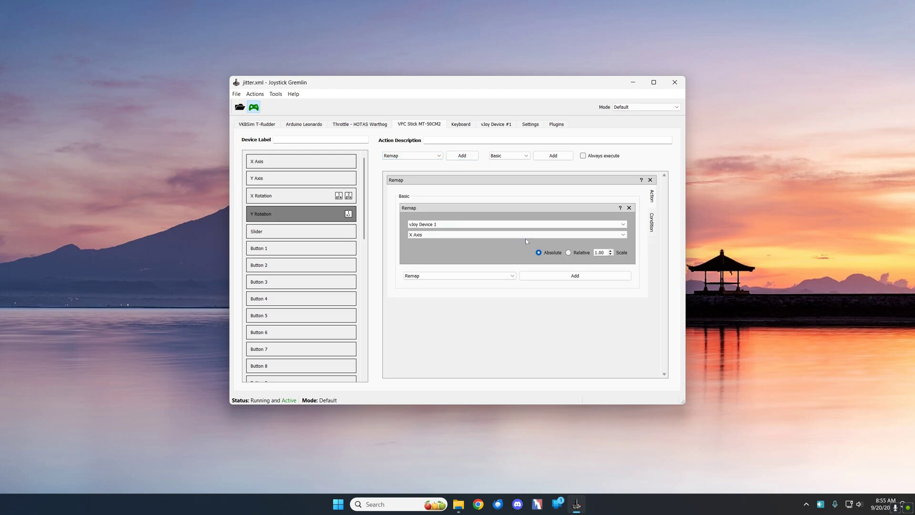
left_click(515, 234)
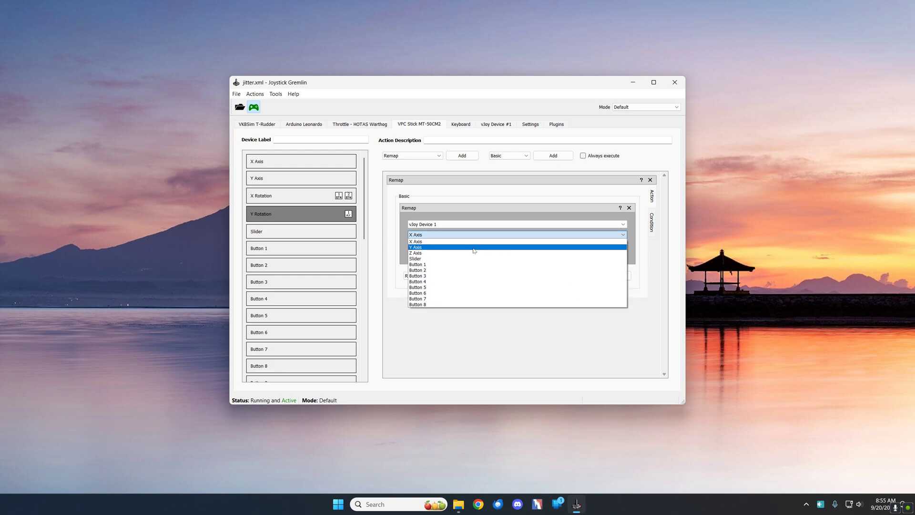
left_click(418, 275)
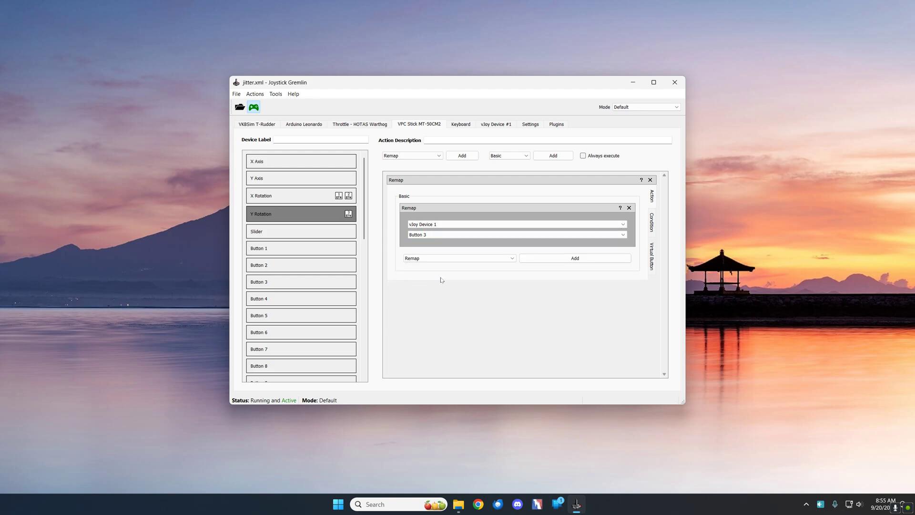
left_click(651, 254)
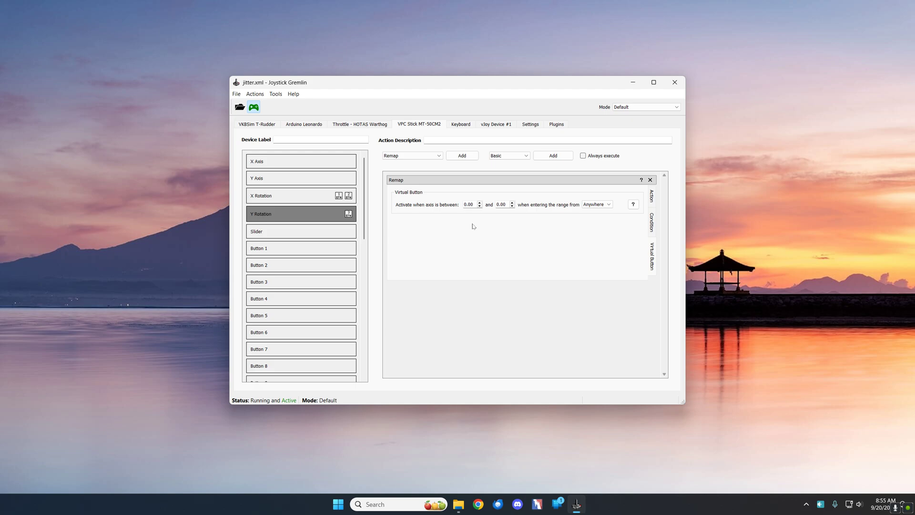
mouse_move(473, 227)
type("0.9")
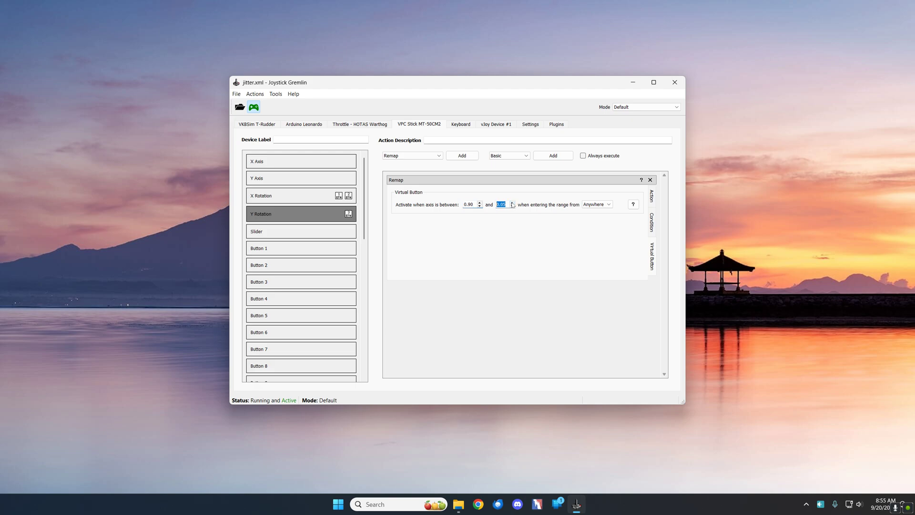
left_click(511, 202)
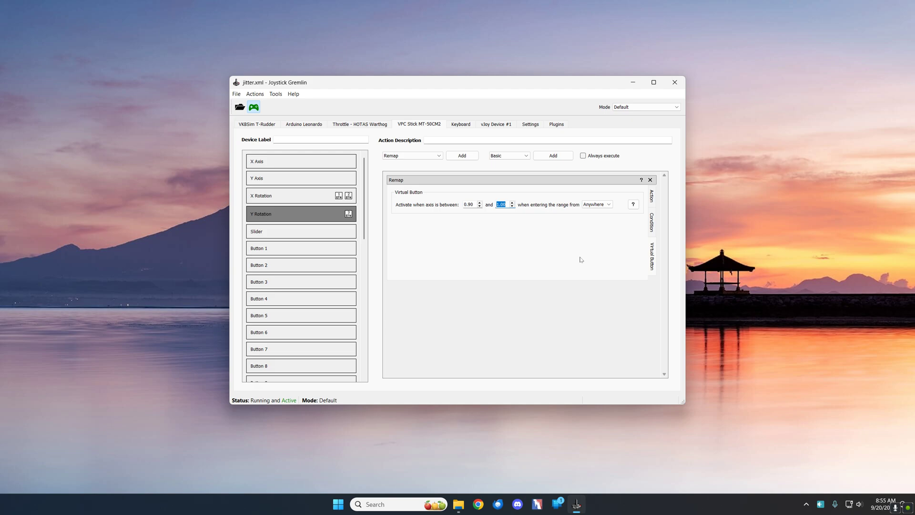
mouse_move(451, 207)
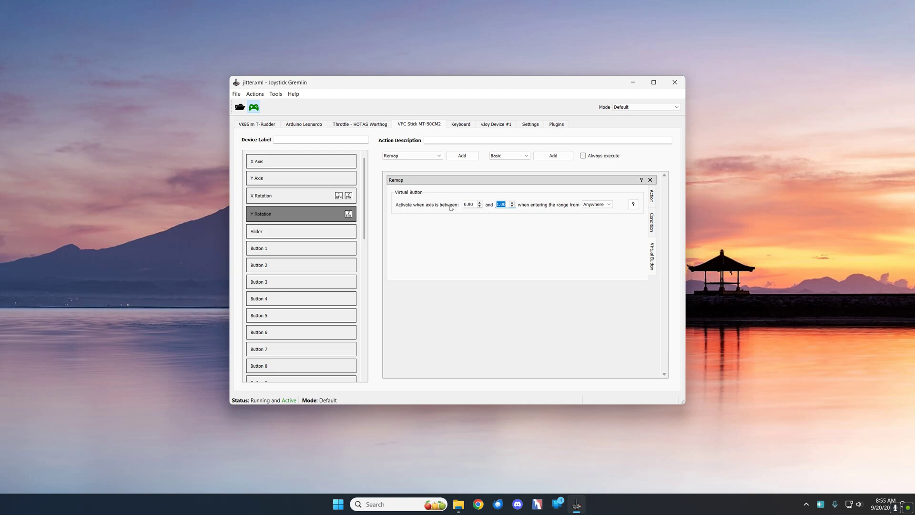
left_click(236, 94)
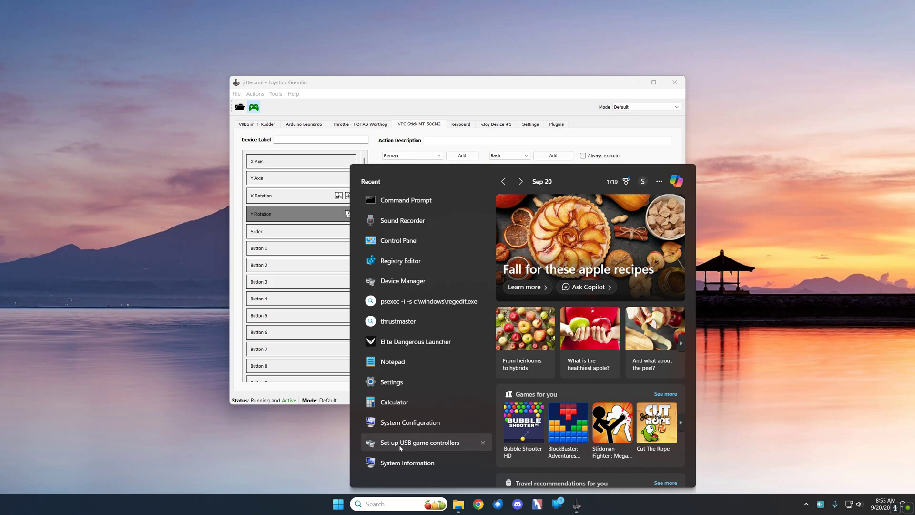
left_click(419, 441)
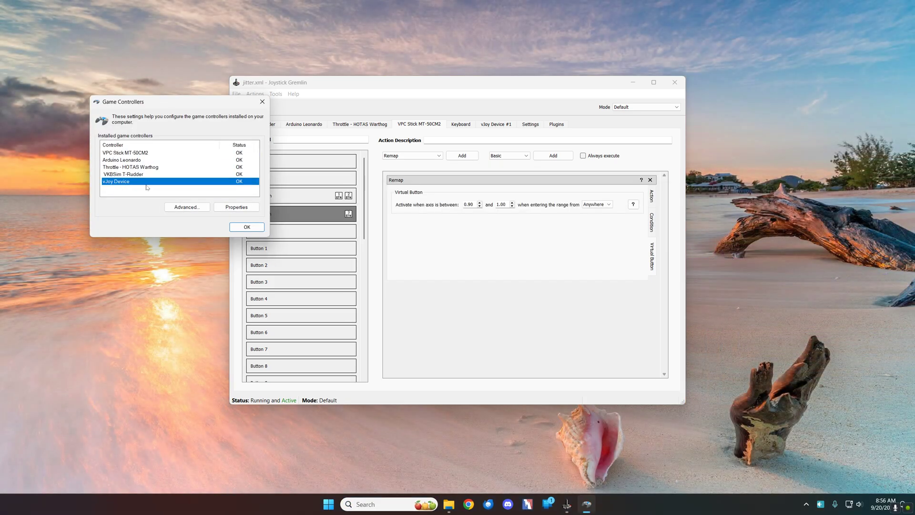
left_click(236, 206)
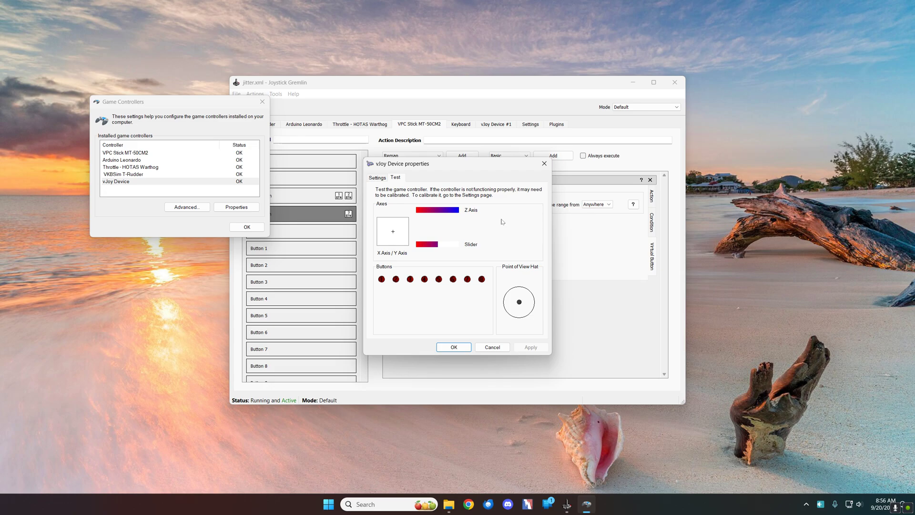
left_click(453, 346)
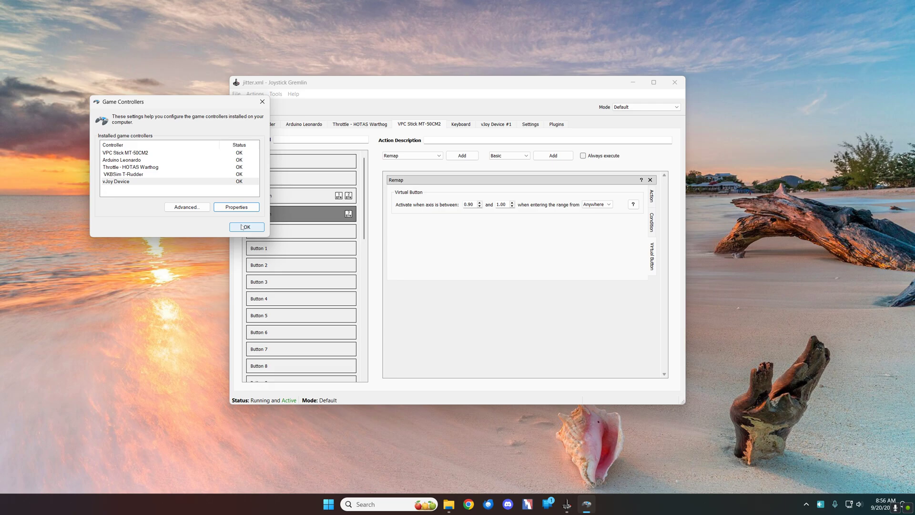
left_click(246, 226)
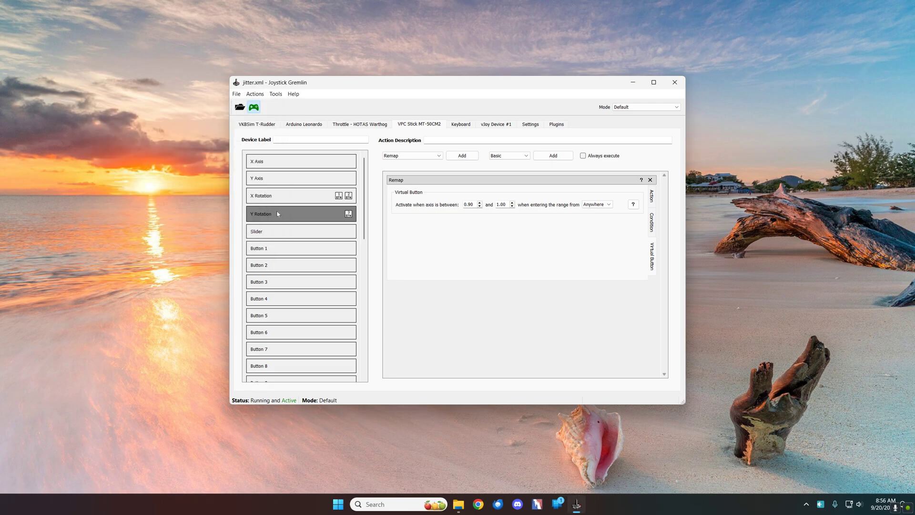
- Add a second Y Rotation remap with virtual button range -0.90 to -1.00
left_click(552, 156)
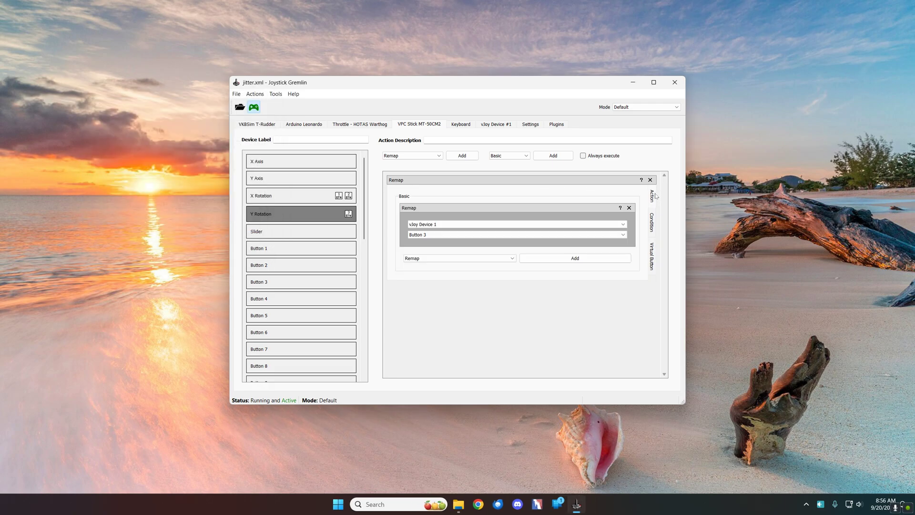
mouse_move(442, 338)
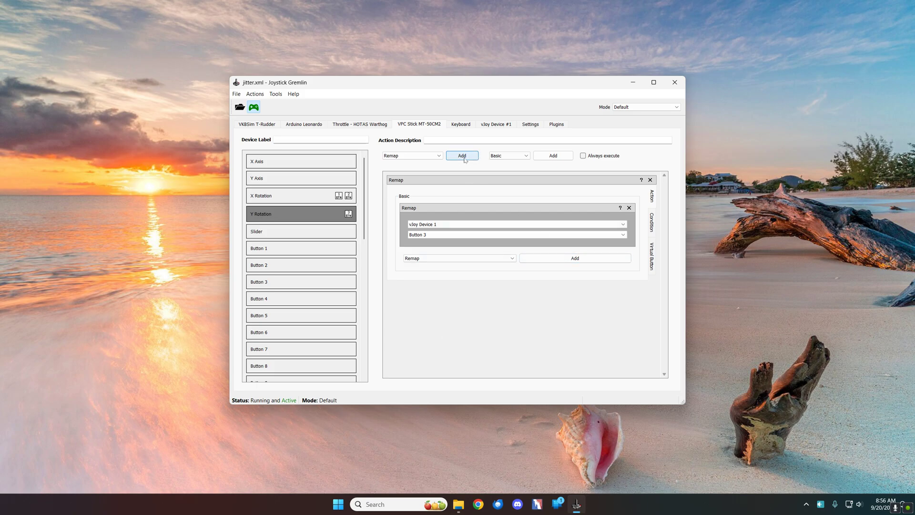
left_click(462, 155)
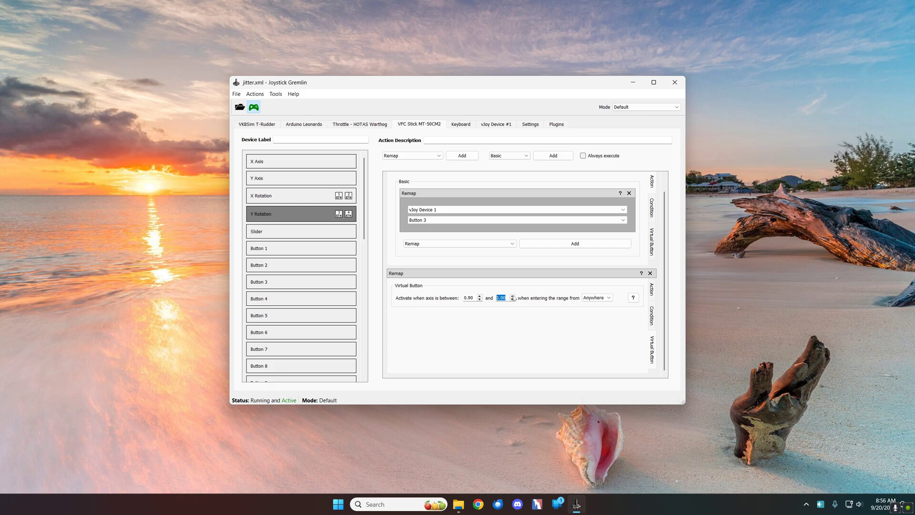
mouse_move(464, 302)
type("-1")
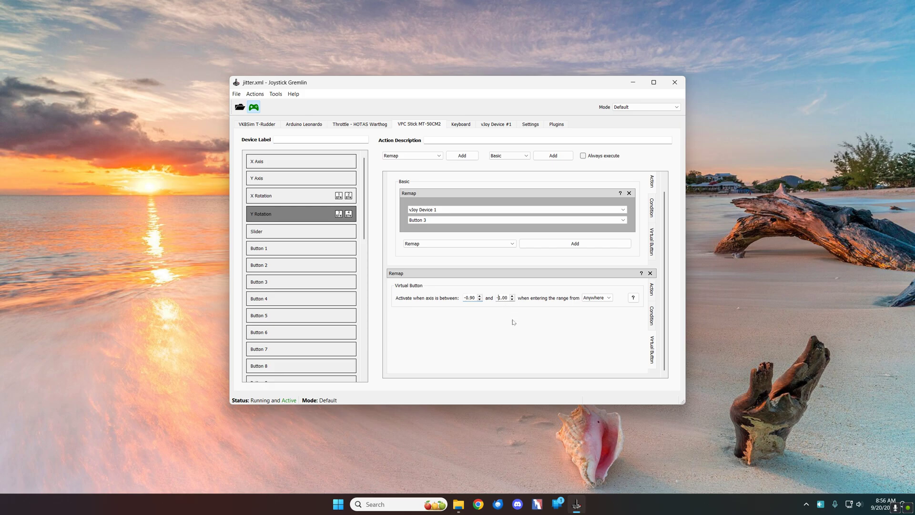
left_click(236, 94)
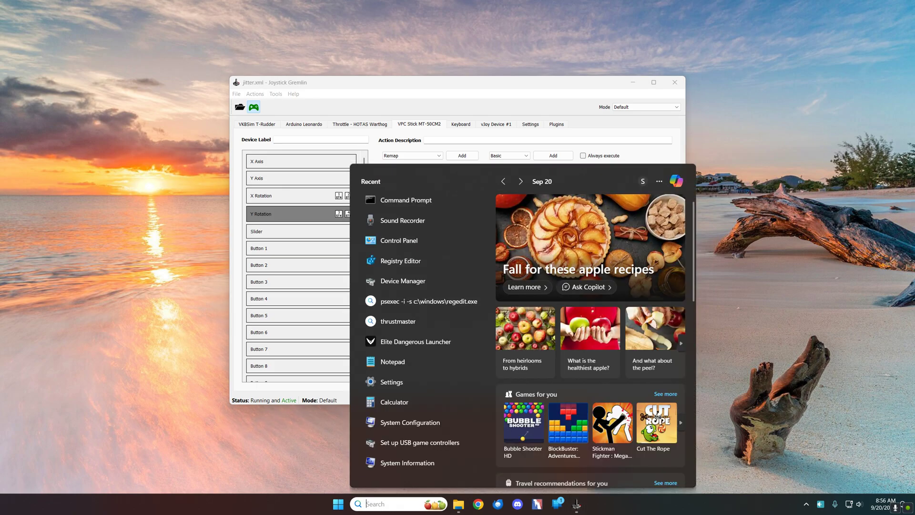
- Launch Set up USB game controllers from Windows search
left_click(419, 442)
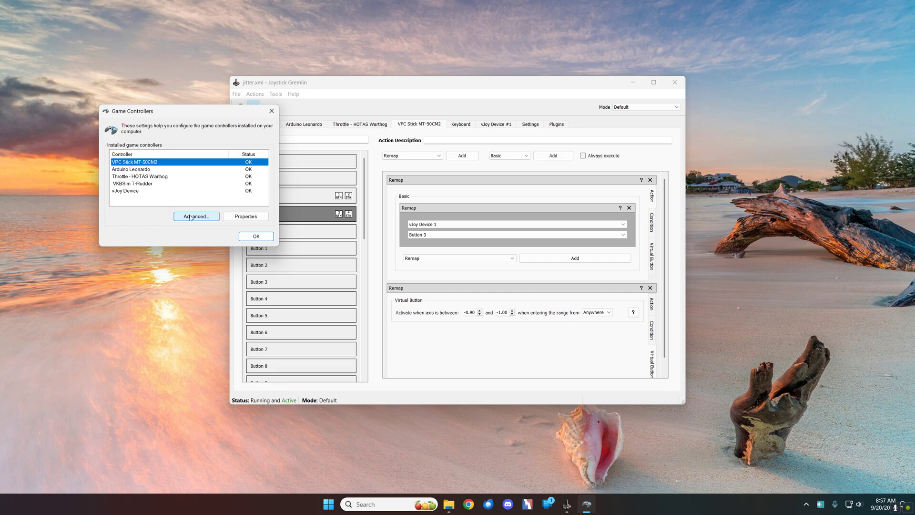
mouse_move(135, 198)
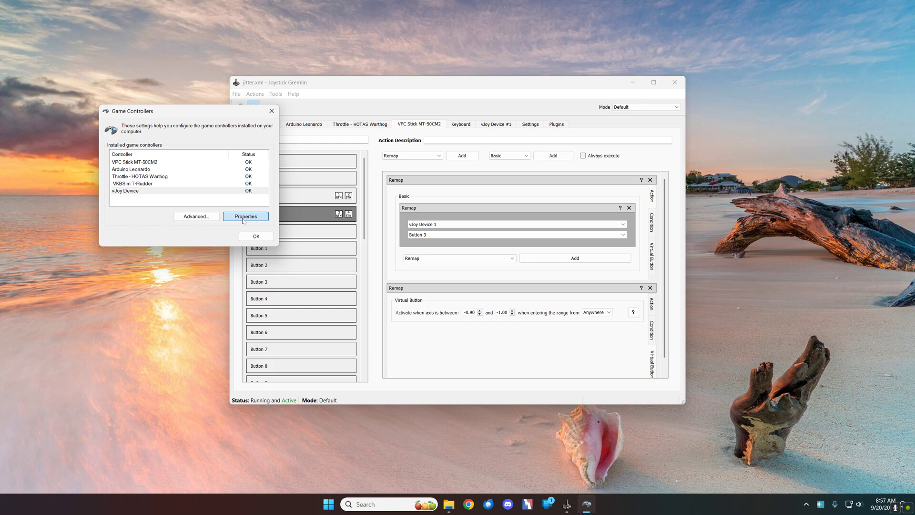
- Open vJoy Device Properties to watch its live axes, buttons and hat
left_click(246, 216)
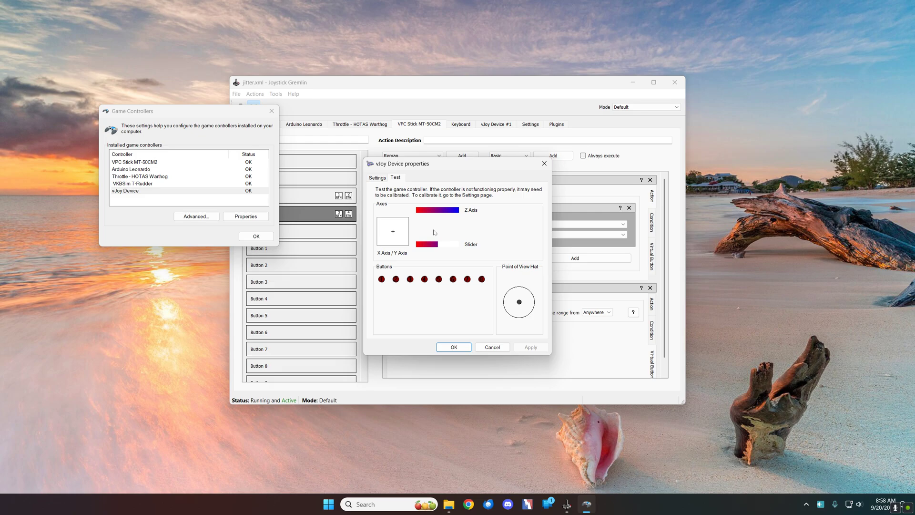
mouse_move(484, 86)
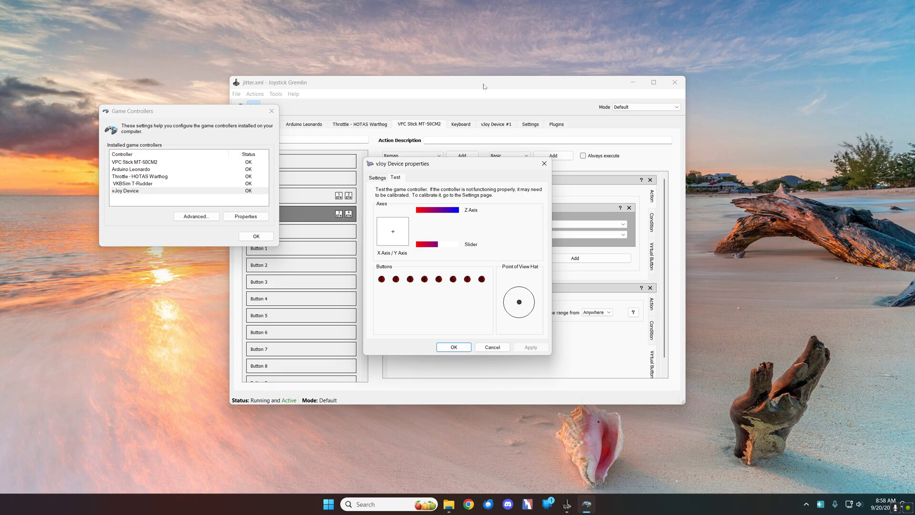
mouse_move(221, 147)
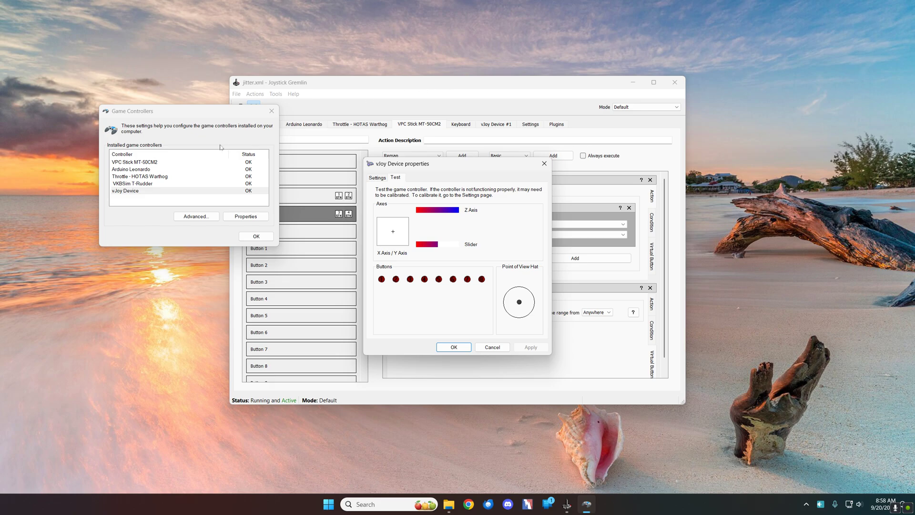
mouse_move(519, 86)
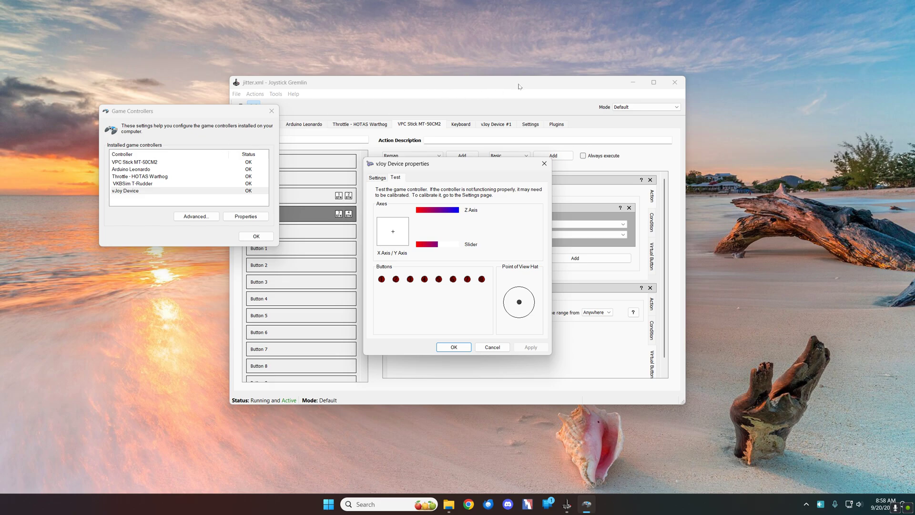